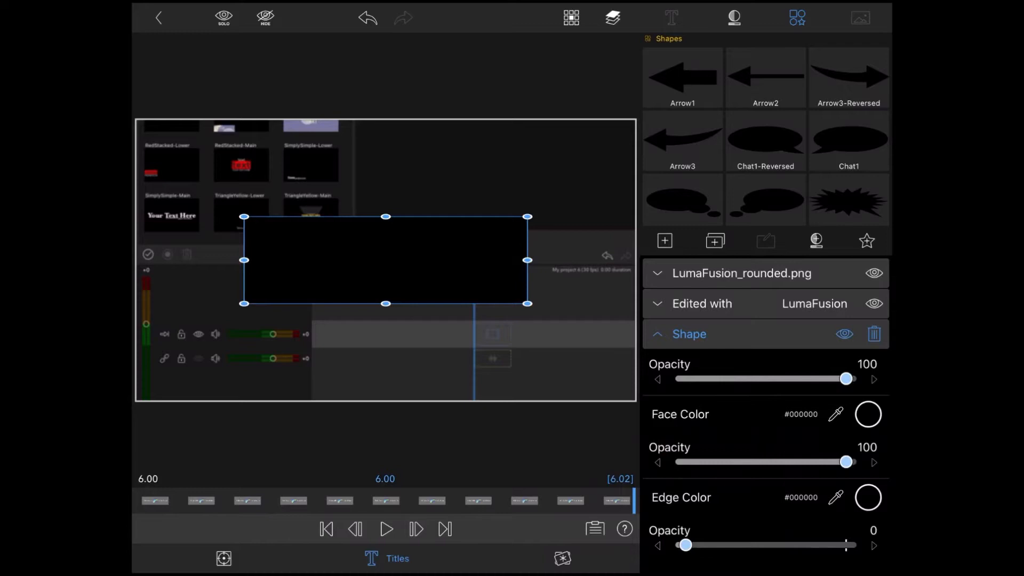
Make the title box's edge white at 100 opacity with width 38
left_click(867, 414)
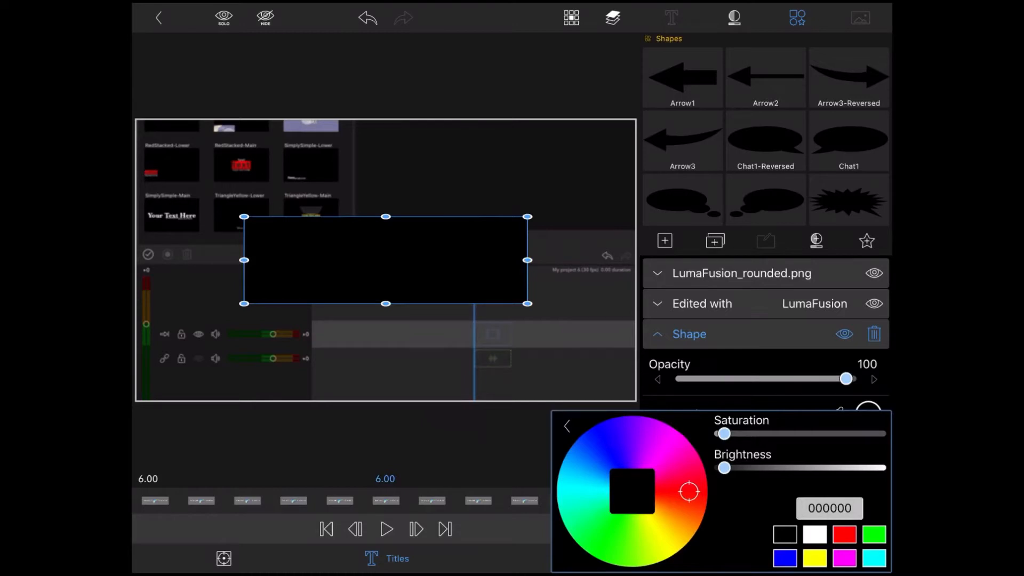
left_click_drag(723, 468, 878, 468)
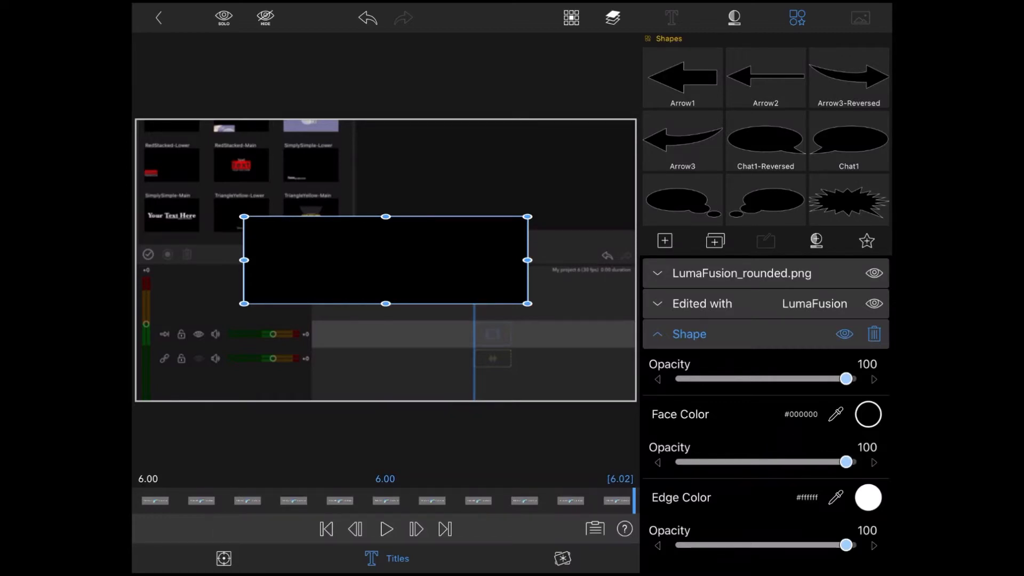
scroll("down", 3)
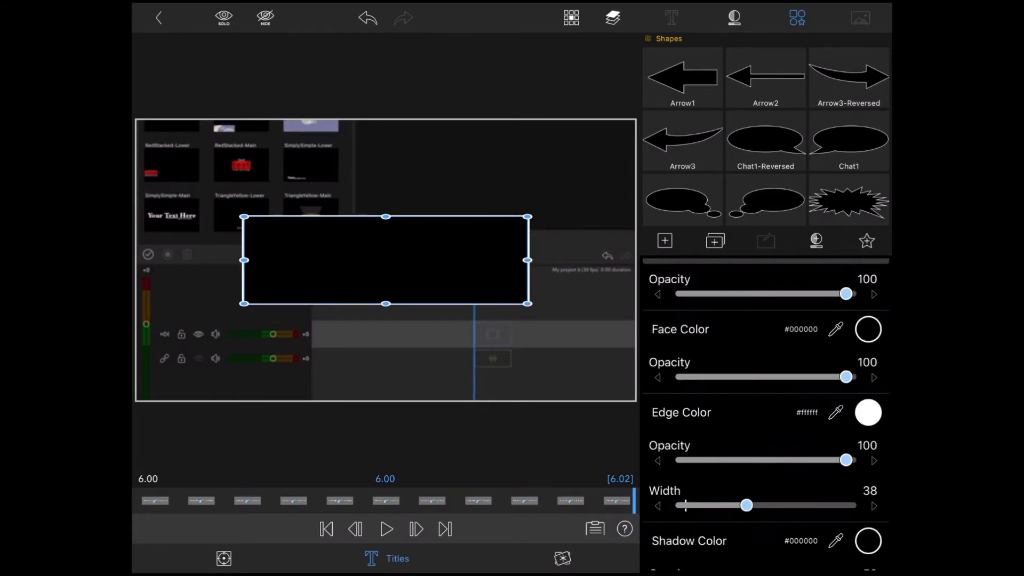
Add a Green Screen Key to the title clip and set its key colour to black (#000000)
left_click(565, 559)
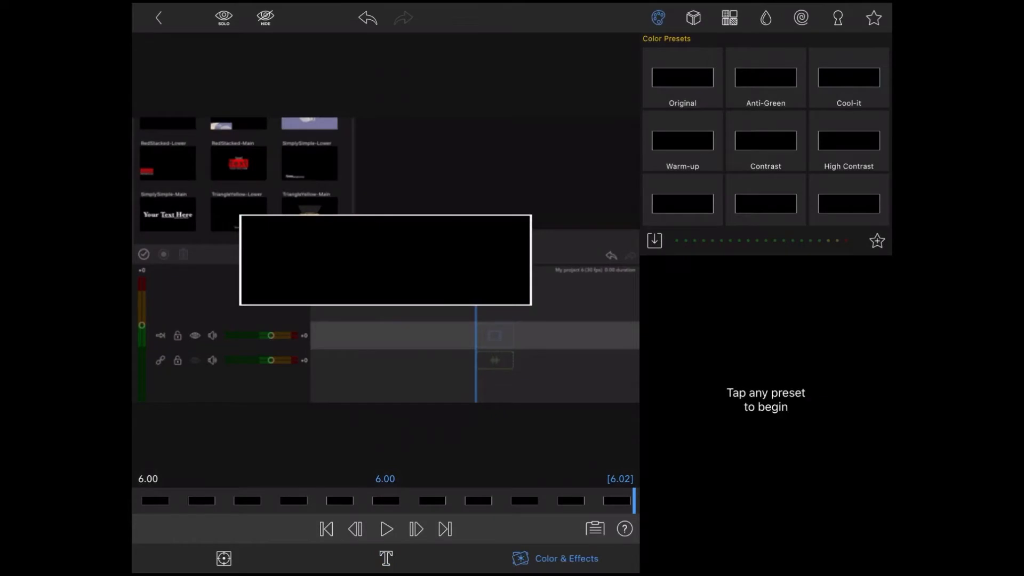
left_click(837, 18)
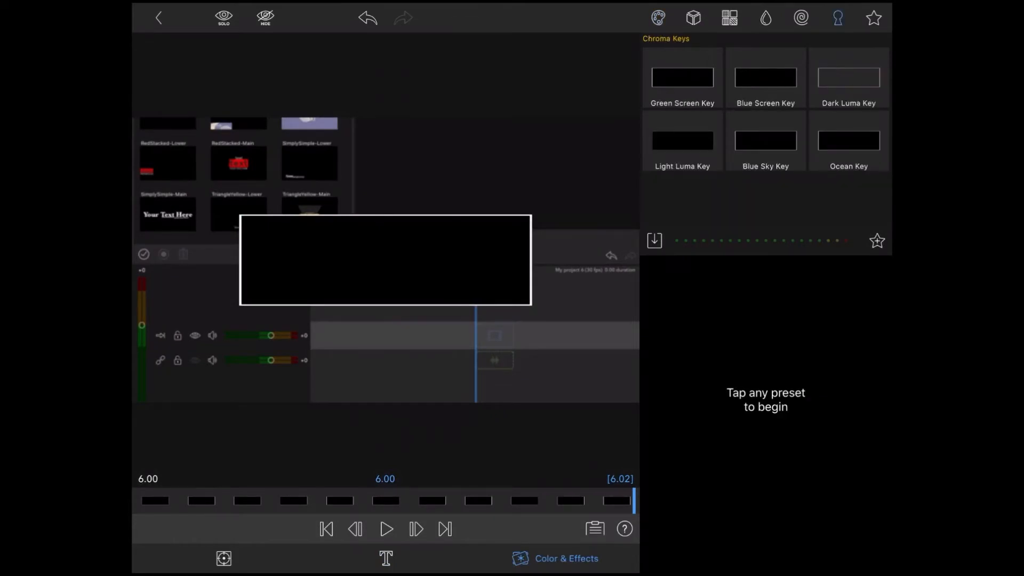
left_click(681, 77)
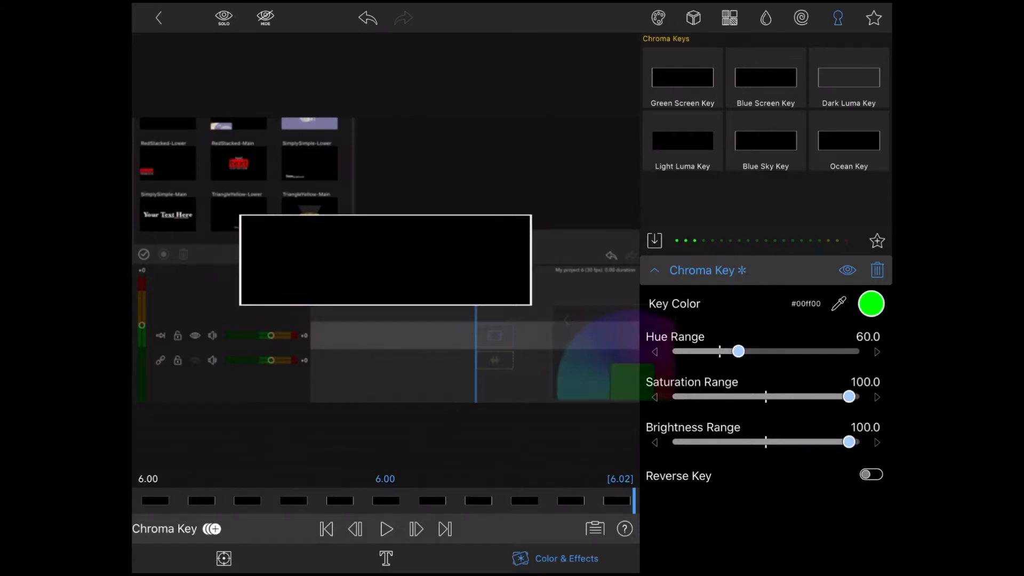
left_click(870, 303)
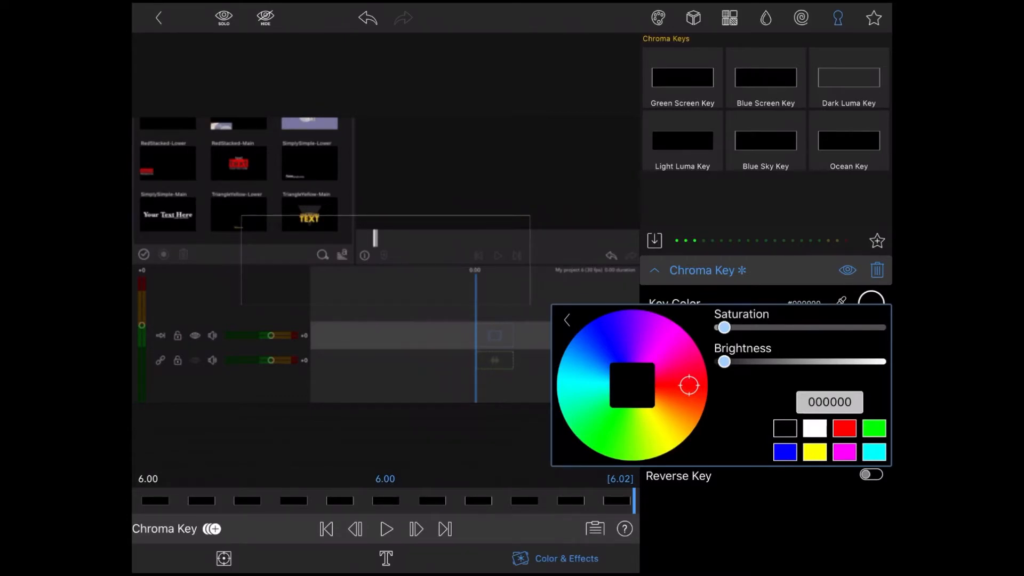
left_click(567, 320)
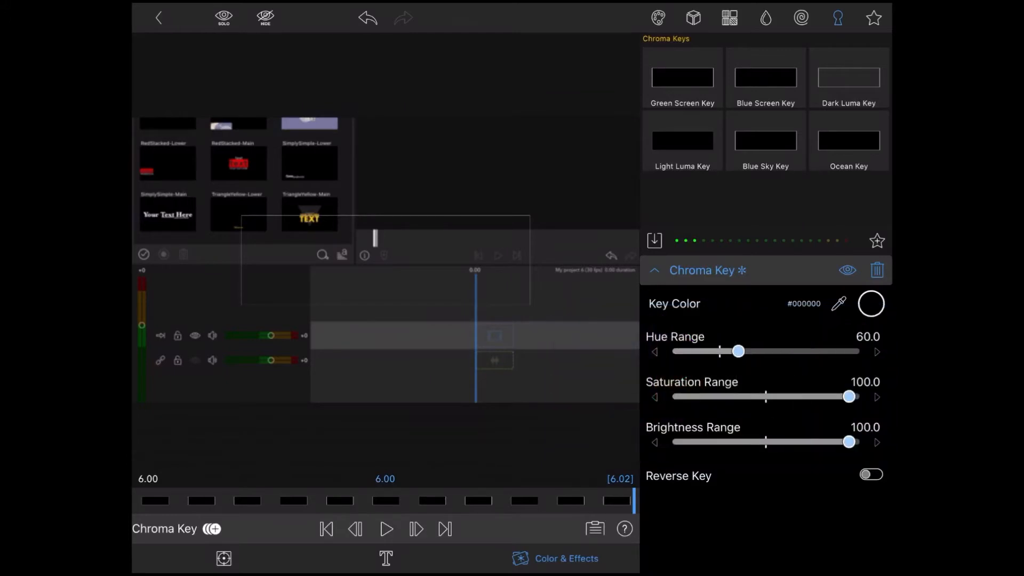
left_click_drag(739, 351, 739, 351)
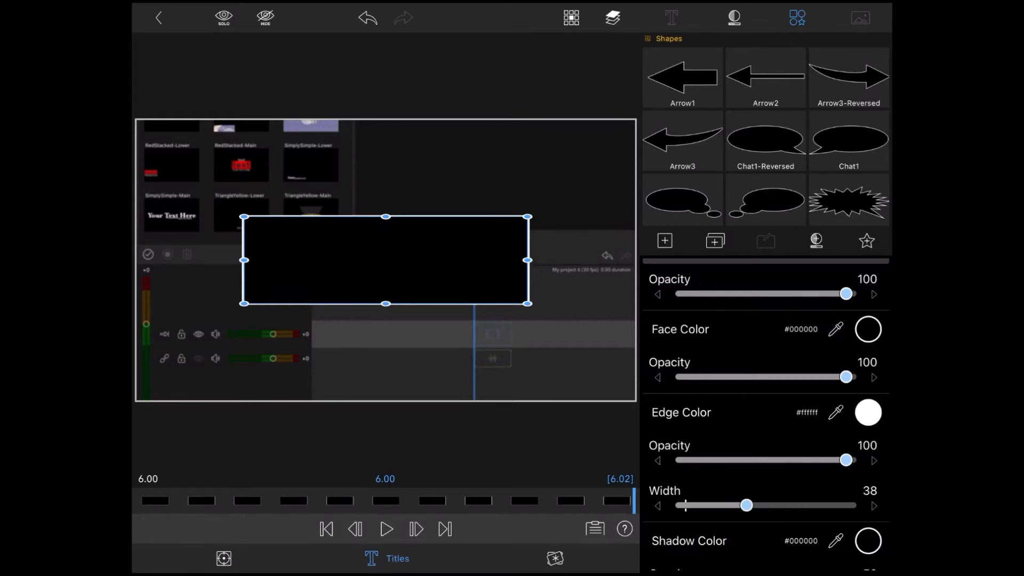
Return to the Color & Effects editor and open Save Effect Preset
left_click(672, 17)
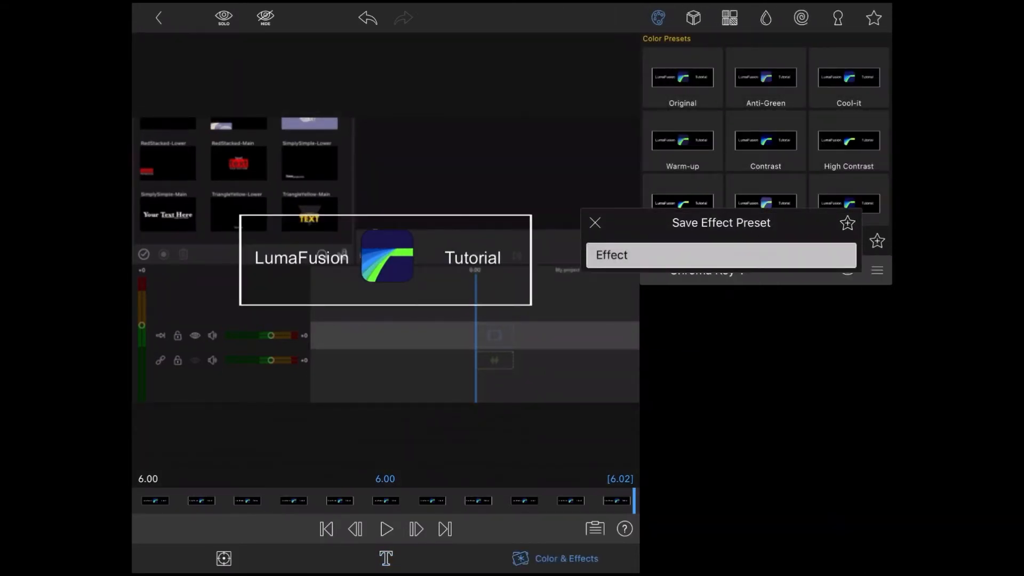
Enter 'Black Screen Key' as the preset name
left_click(721, 255)
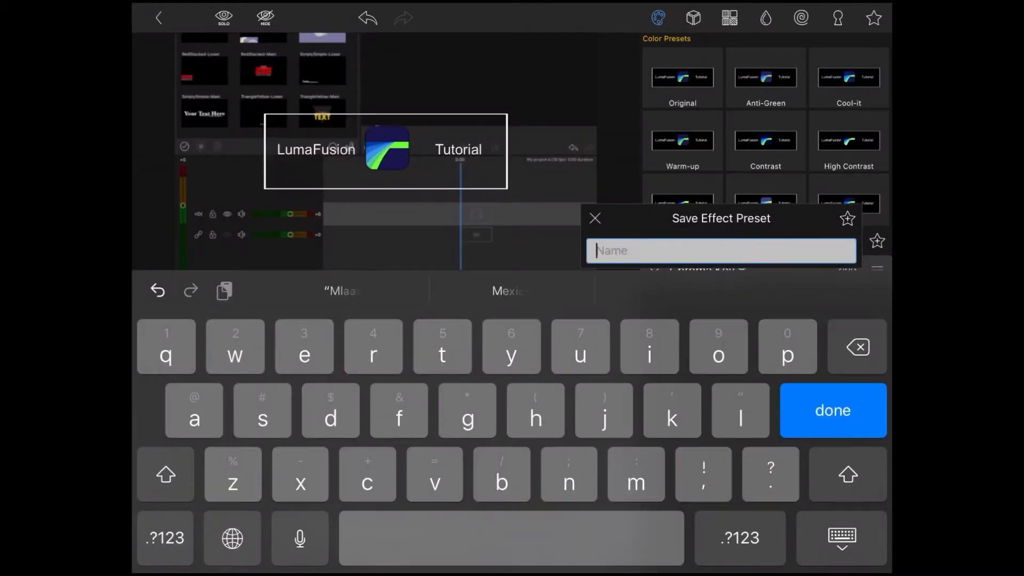
type("B")
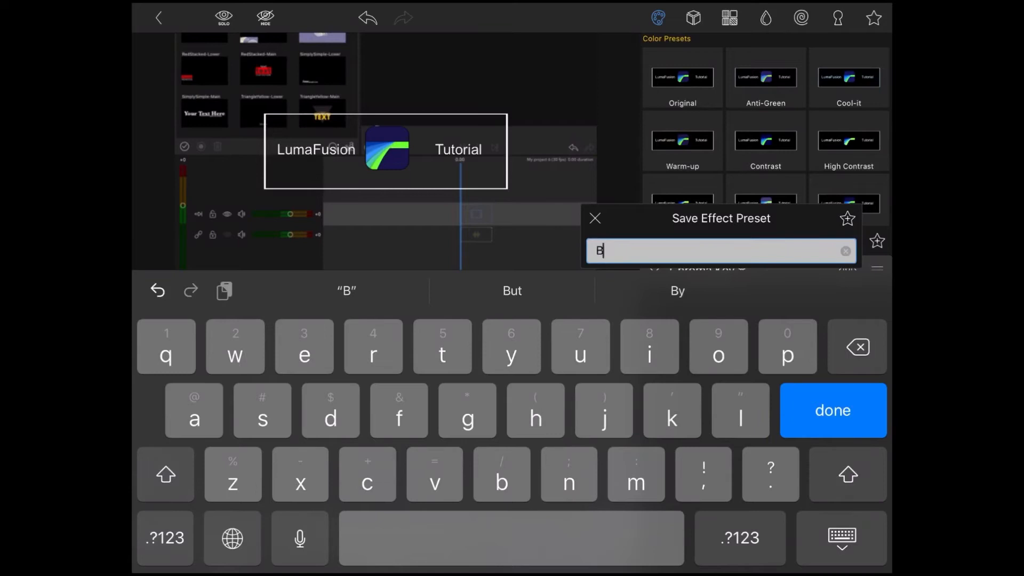
type("lack scr")
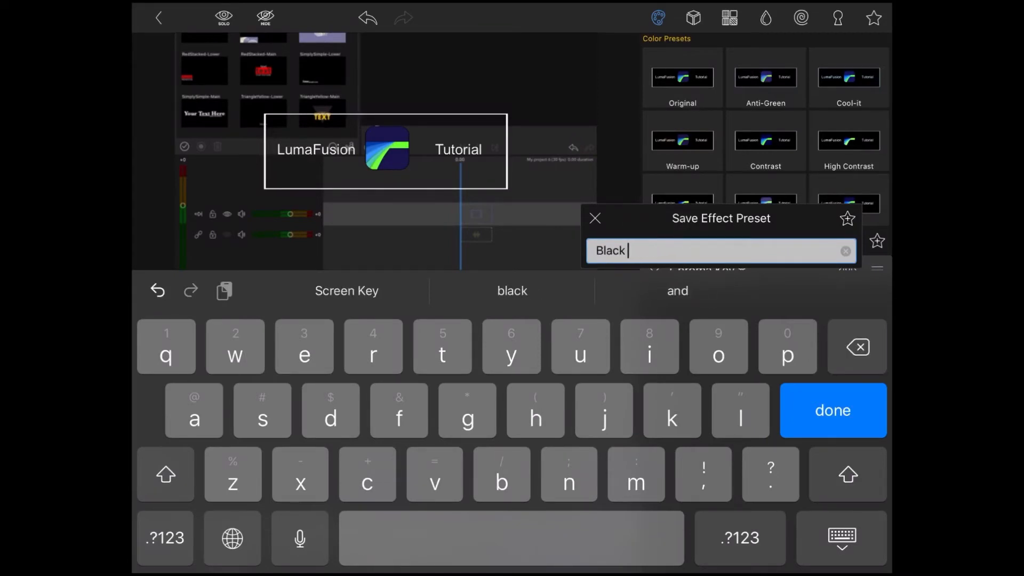
type("Screen K")
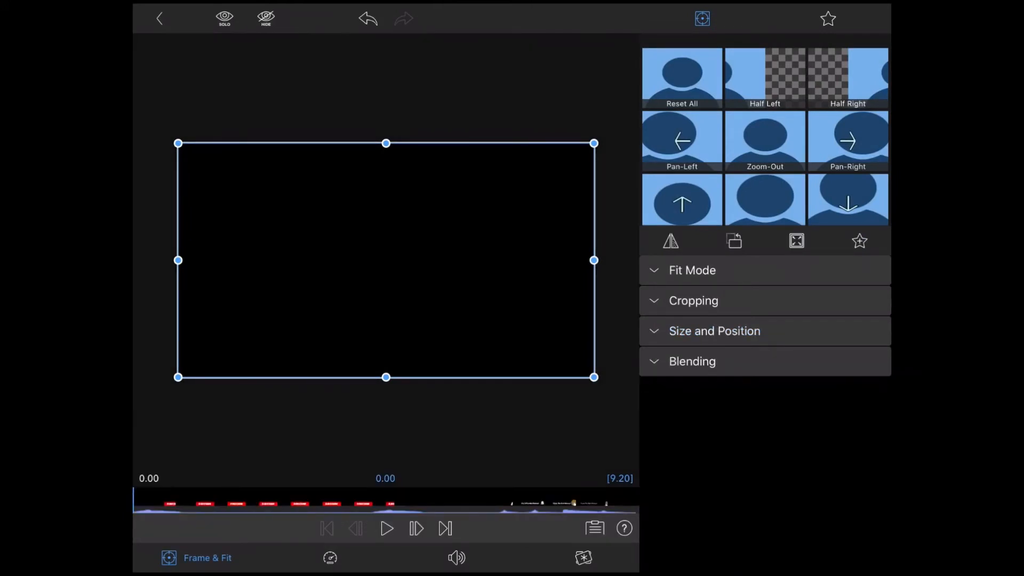
Save the preset and close the clip editor to reach the timeline
left_click(692, 361)
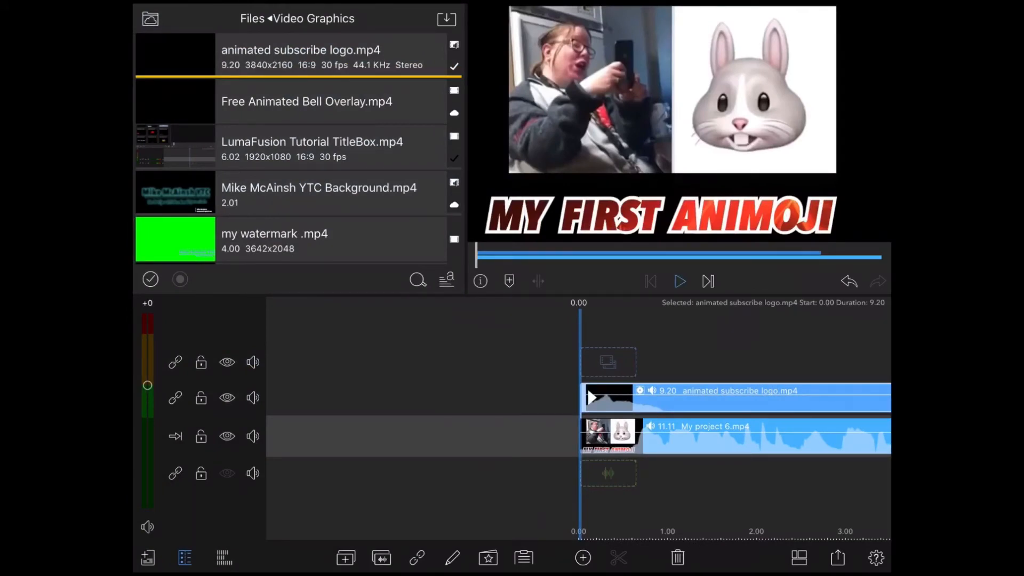
left_click(678, 282)
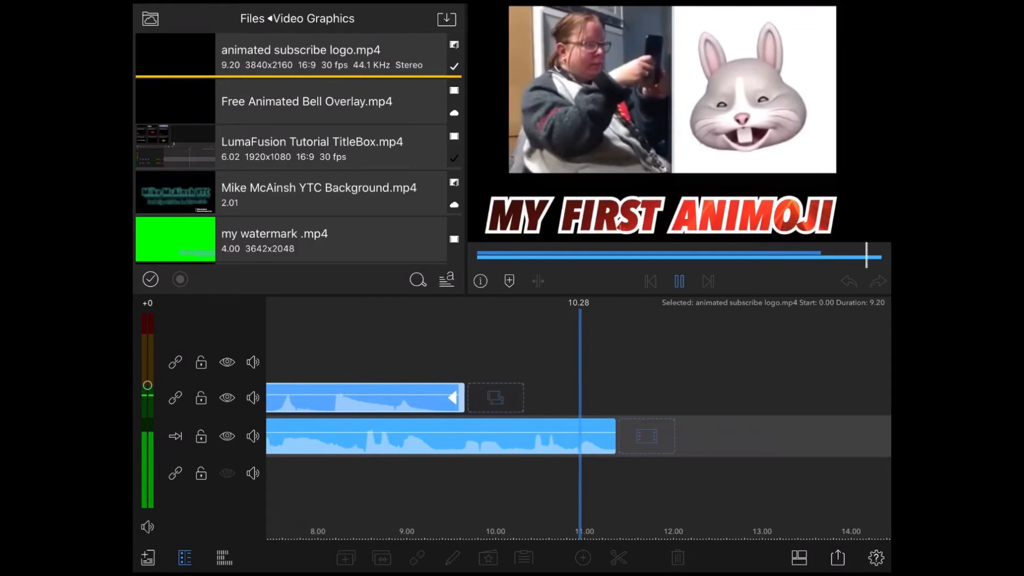
left_click(678, 281)
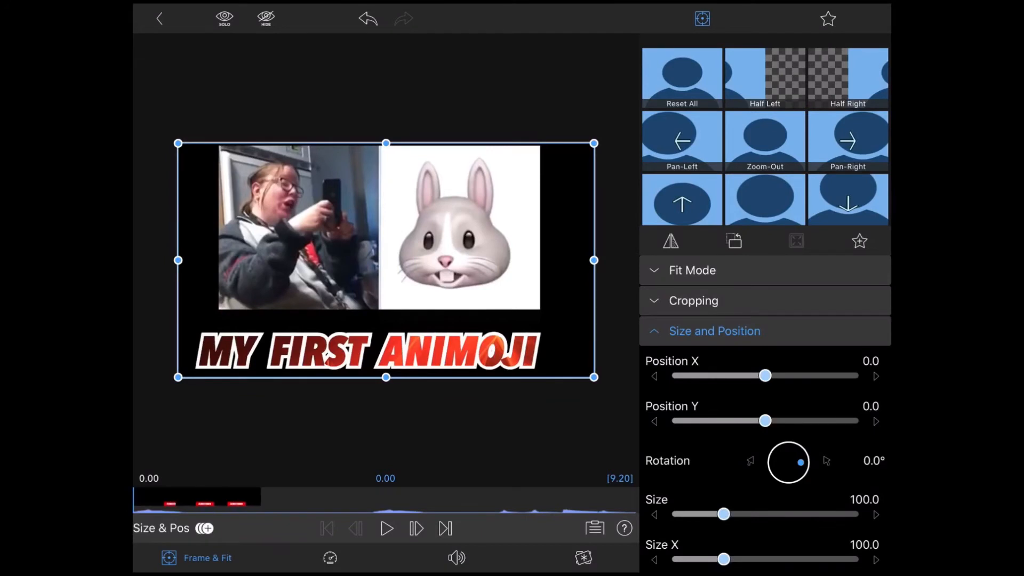
left_click(715, 331)
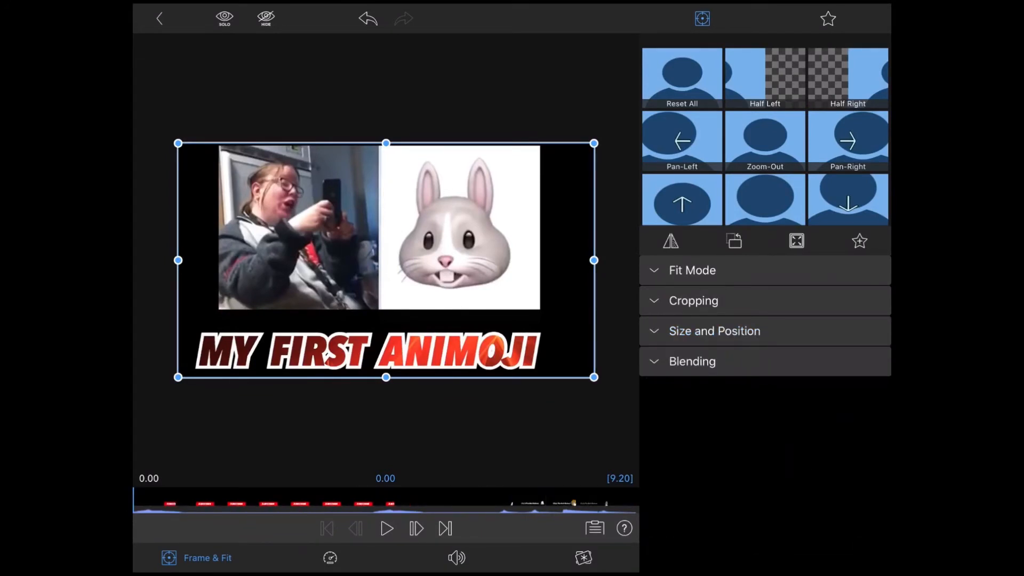
left_click(692, 361)
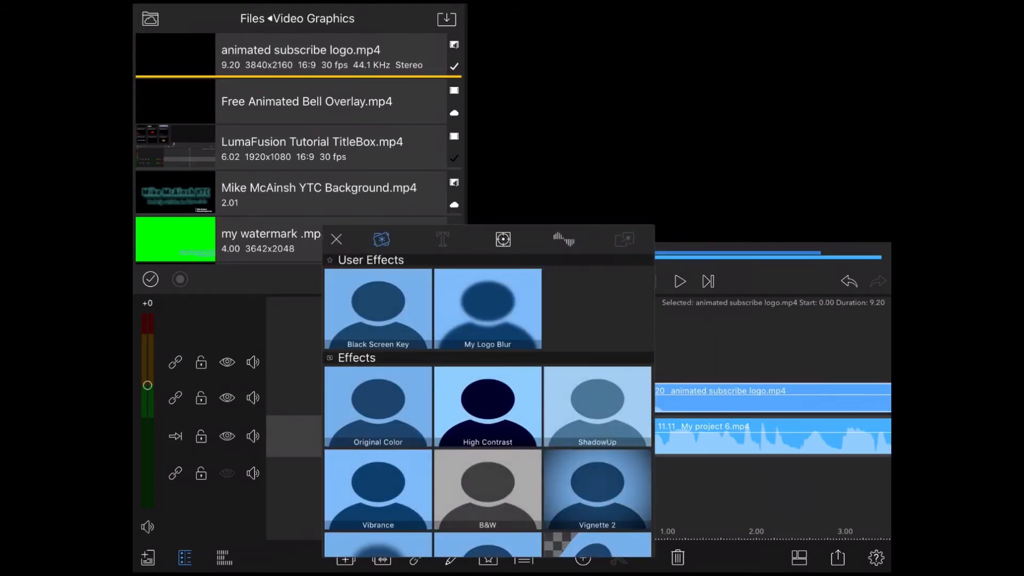
Apply Black Screen Key to the subscribe logo and preview playback over the video
left_click(377, 308)
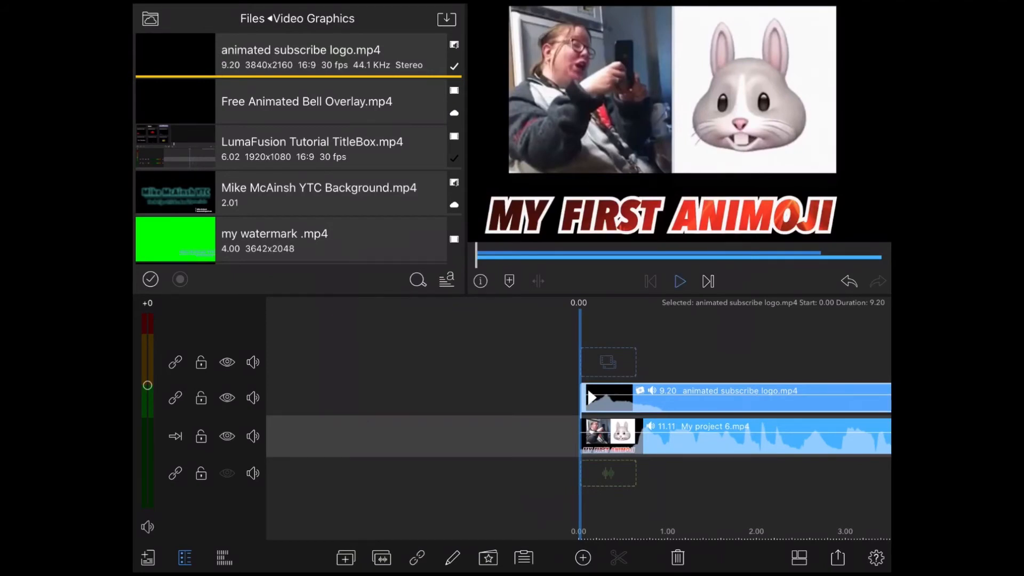
left_click(679, 282)
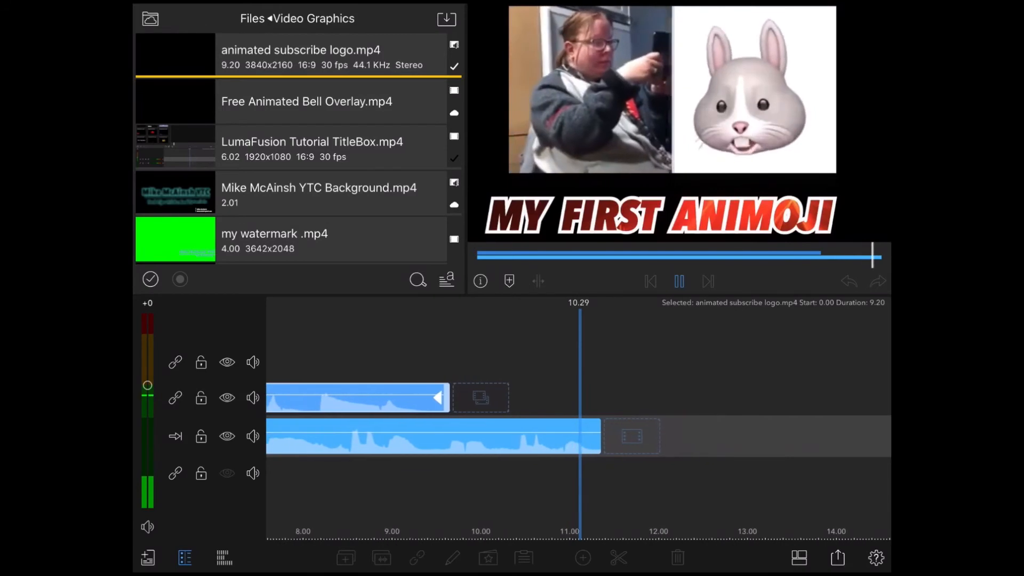
left_click(678, 281)
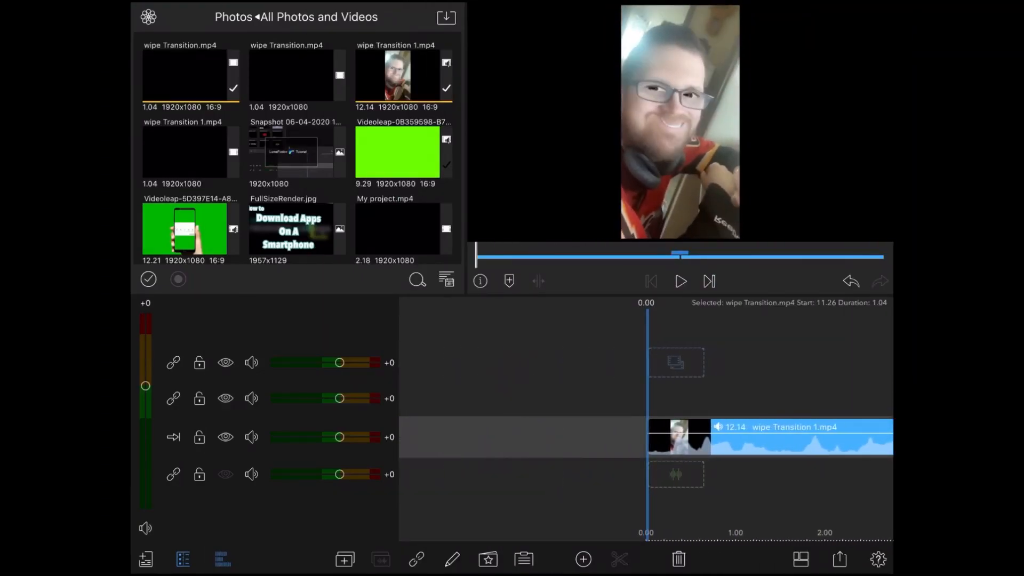
left_click(679, 281)
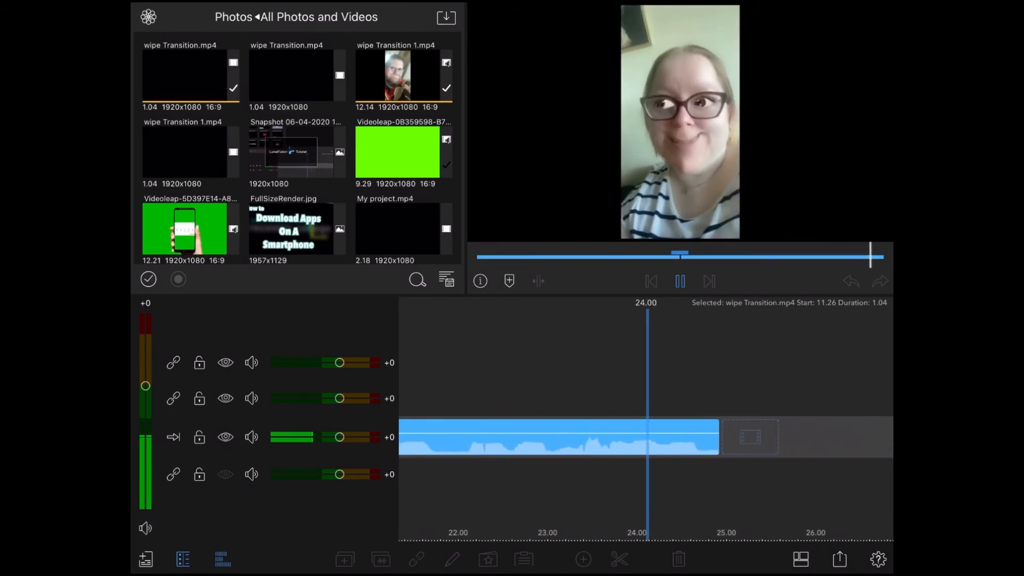
left_click(679, 281)
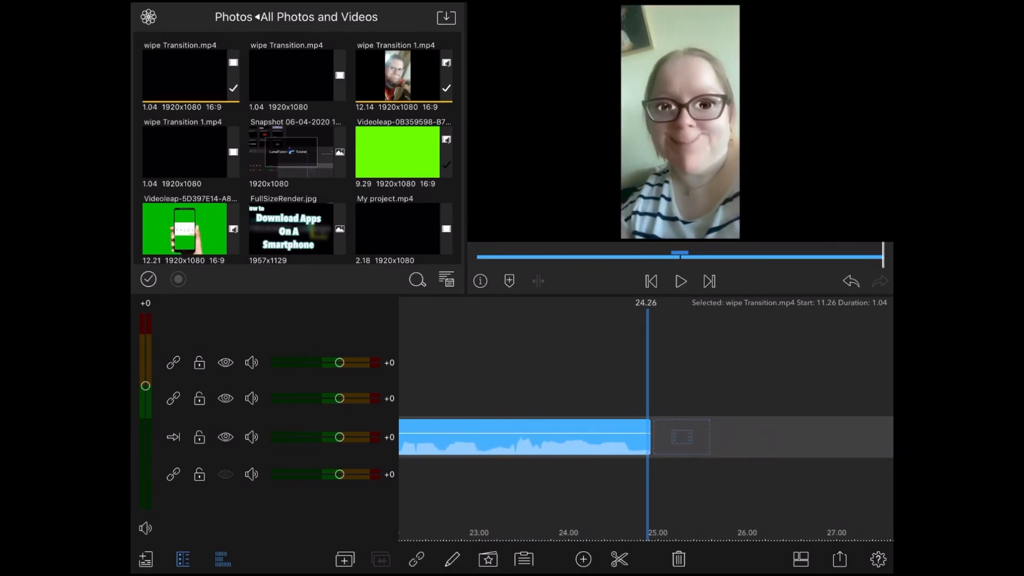